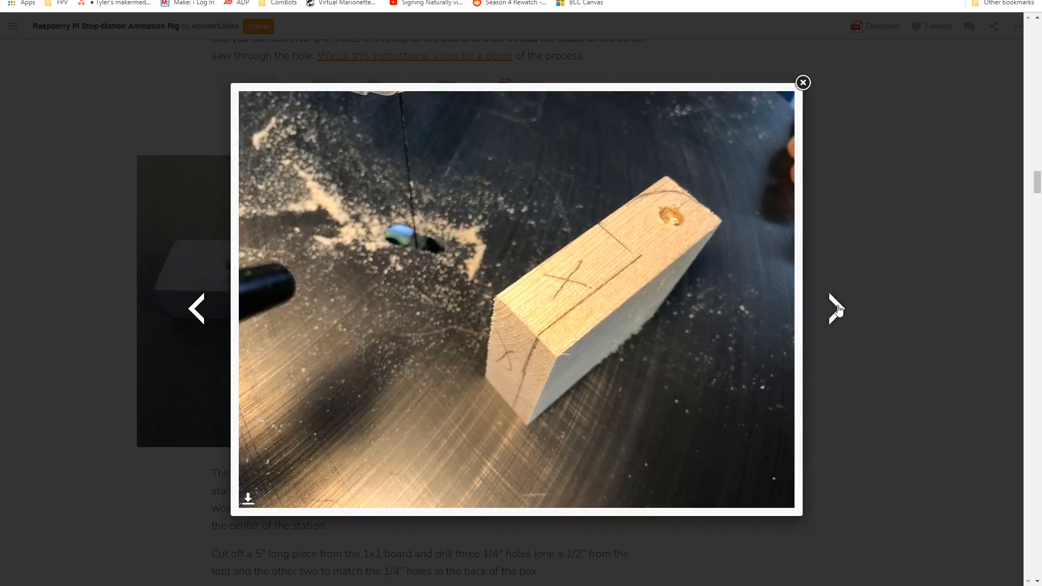
# Page through the stop-motion rig photos to the Raspberry Pi in its clear case
pyautogui.click(836, 309)
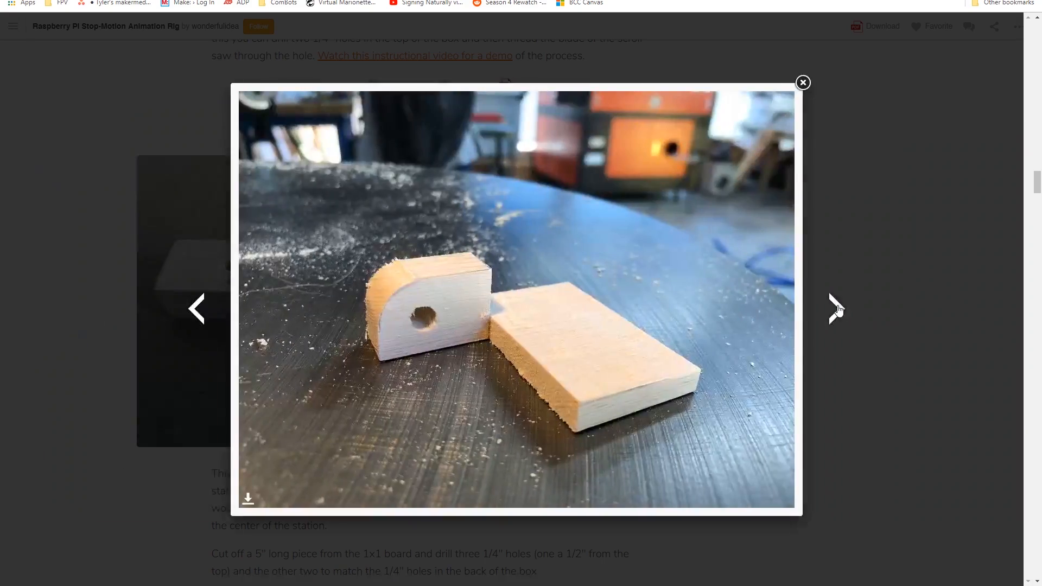
pyautogui.click(837, 309)
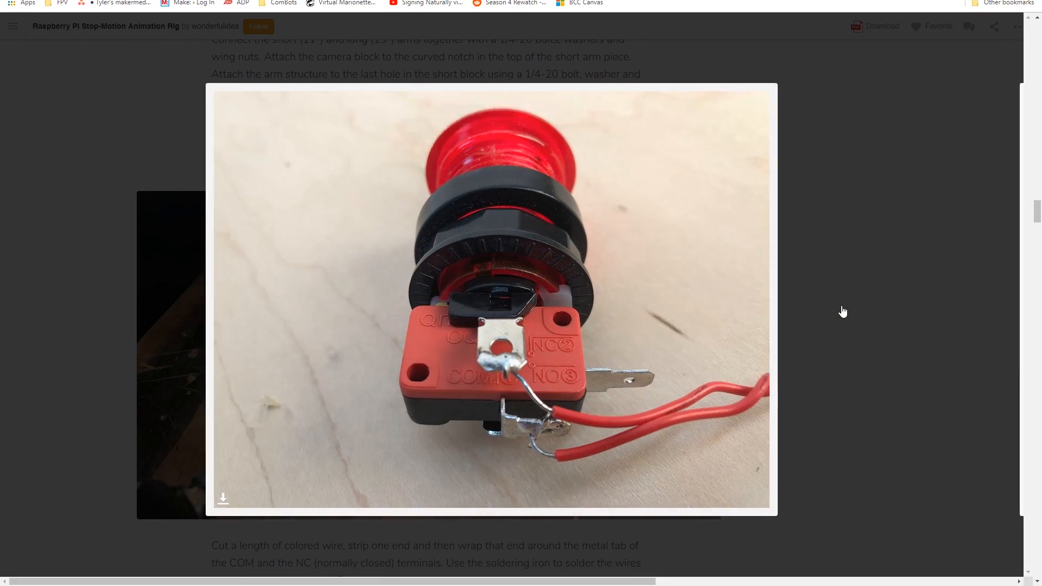
pyautogui.click(837, 309)
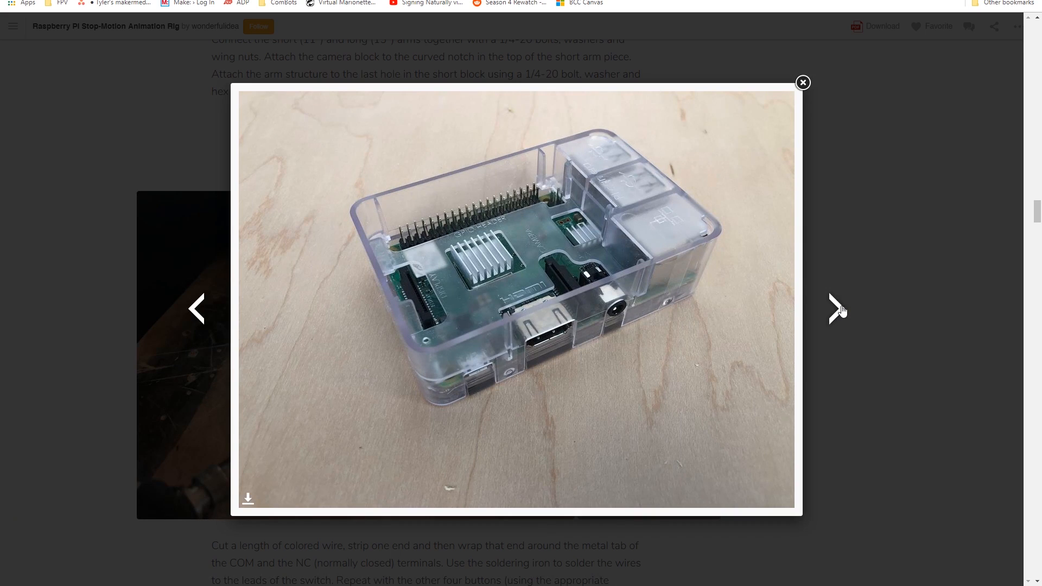
pyautogui.click(836, 309)
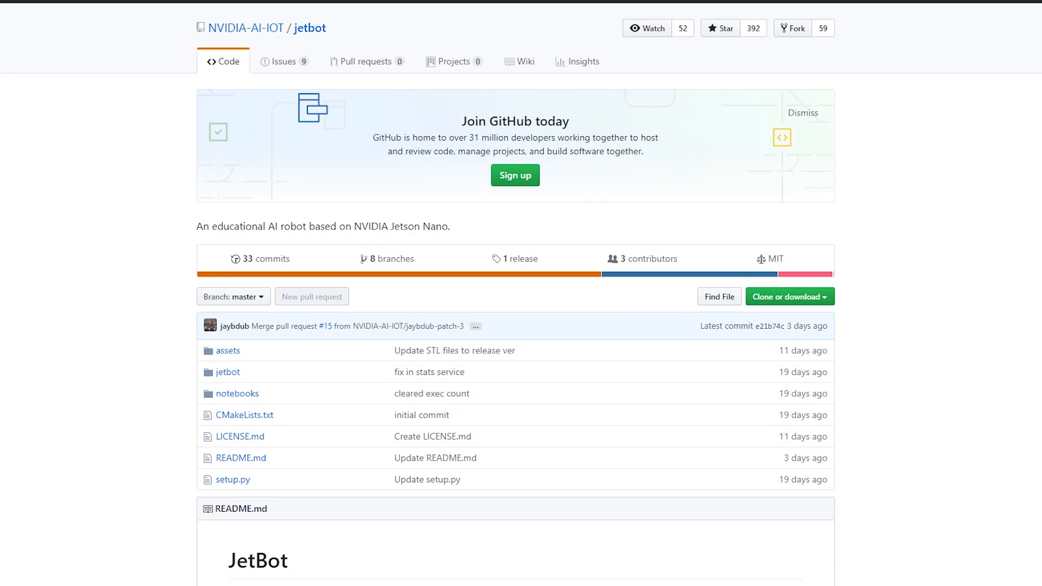
# Scroll to the JetBot README and follow the JetBot Wiki link
pyautogui.scroll(-3)
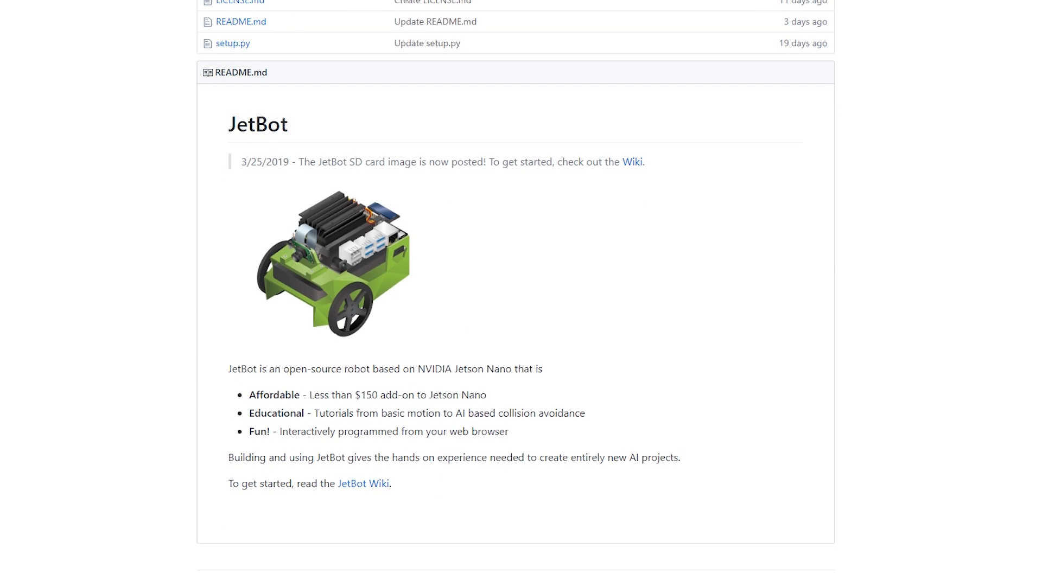
pyautogui.moveTo(362, 484)
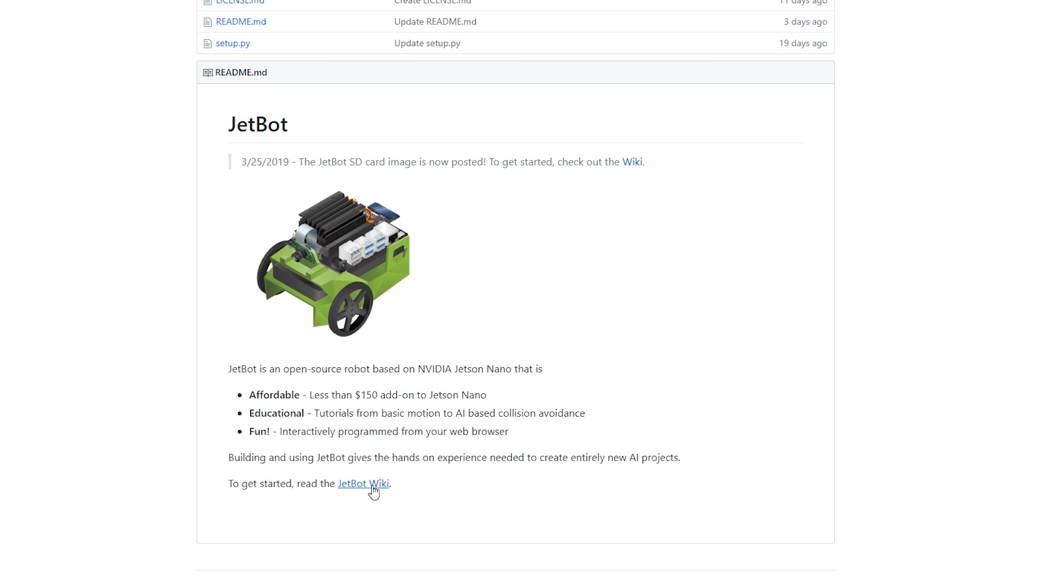
pyautogui.click(362, 483)
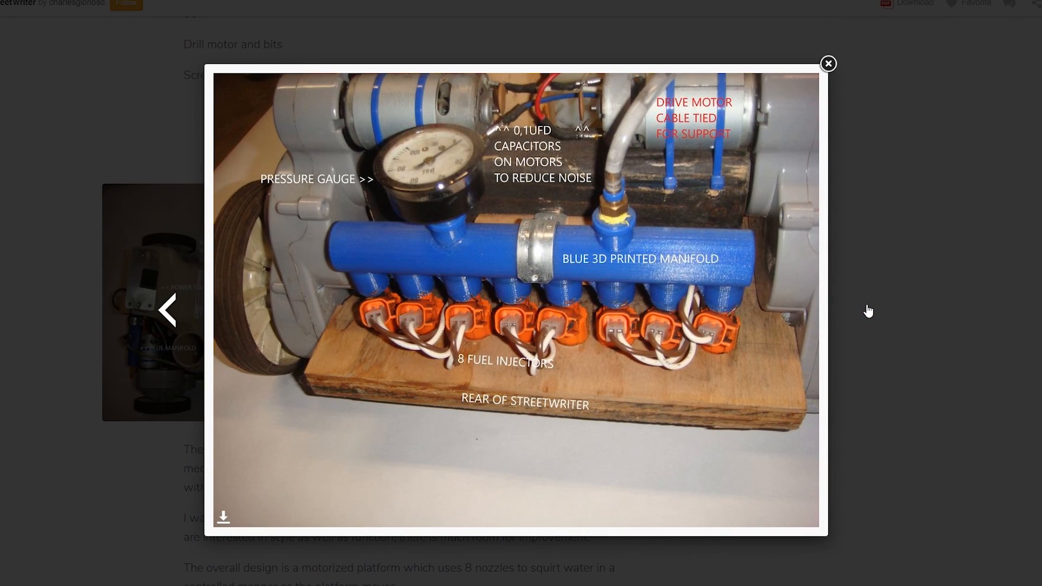
# Advance the Streetwriter photos past the injectors to the red printed adapter
pyautogui.click(869, 310)
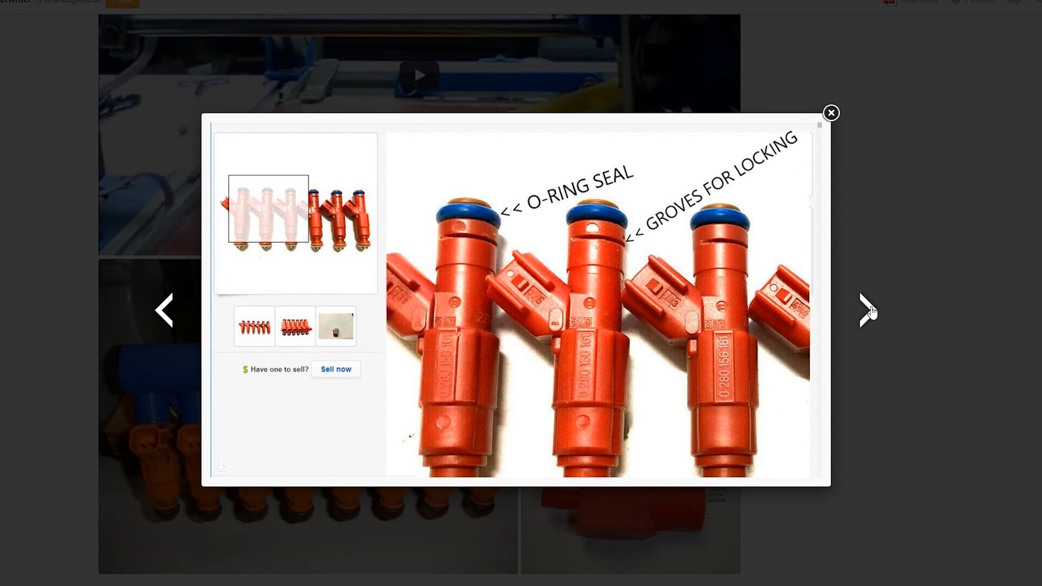
pyautogui.click(867, 310)
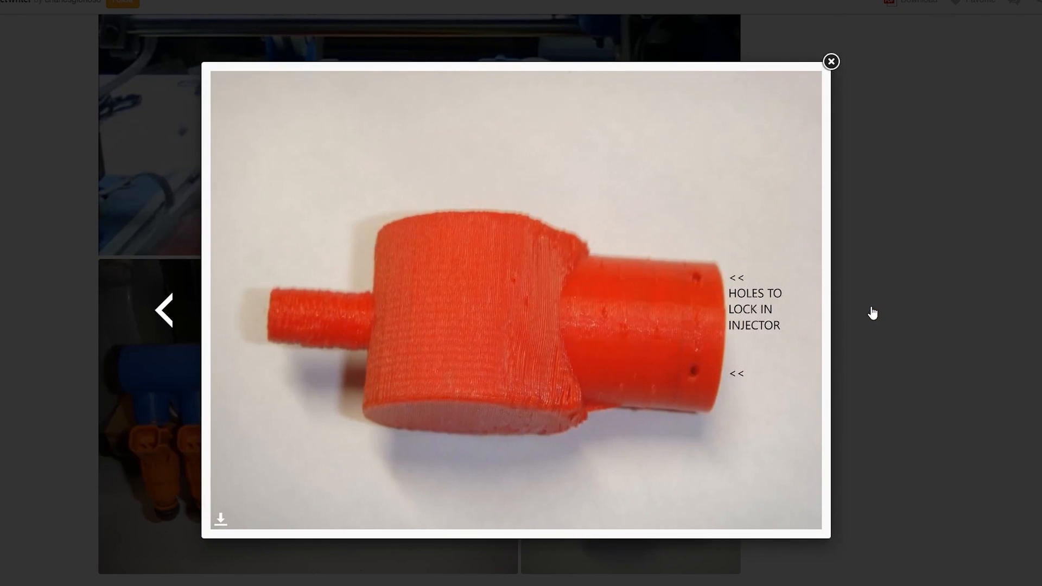
pyautogui.click(830, 60)
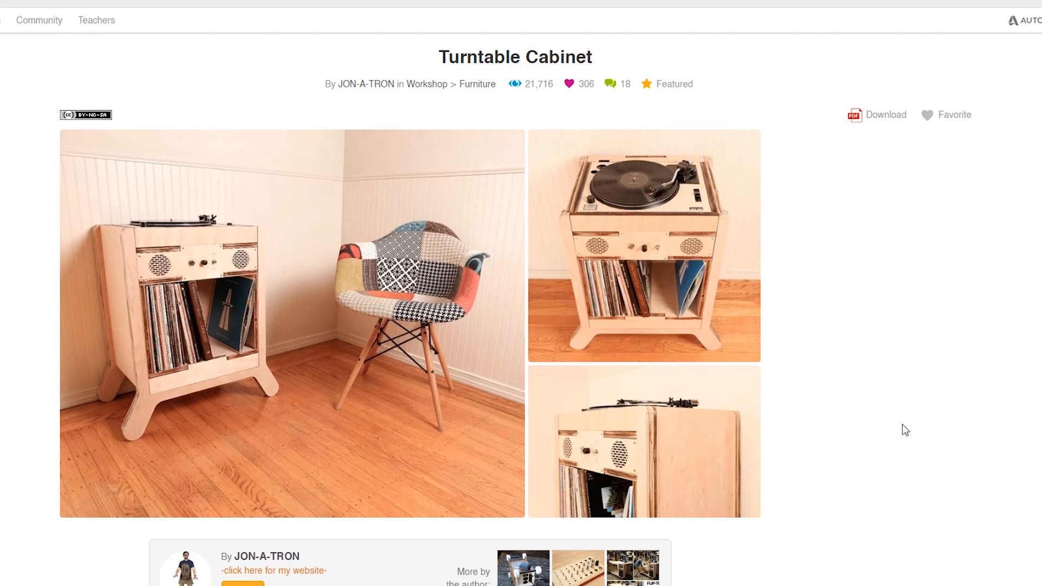
# Scroll the Turntable Cabinet guide past the intro to Step 1: Design parameters
pyautogui.scroll(-3)
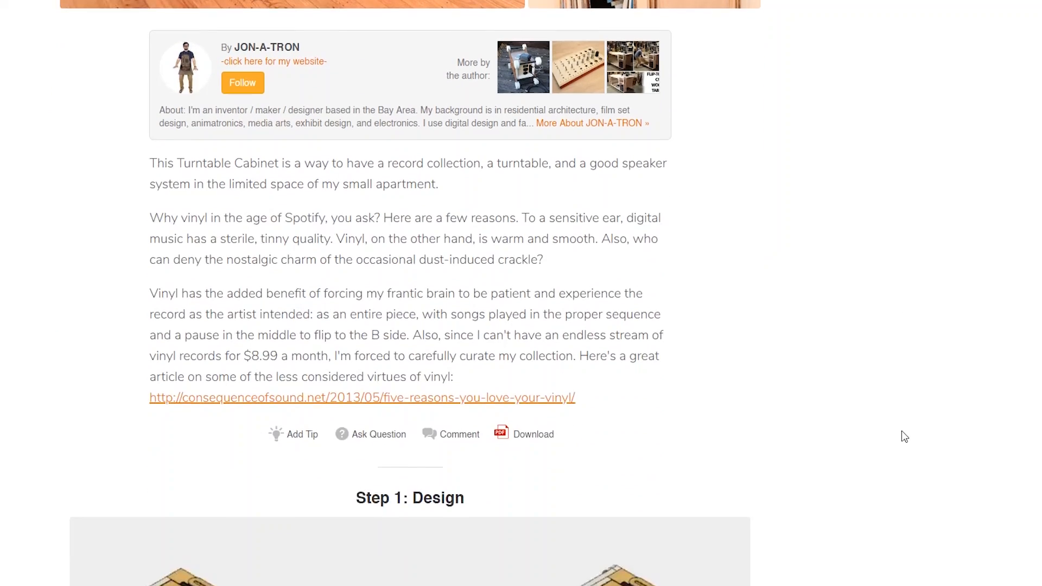
pyautogui.scroll(-3)
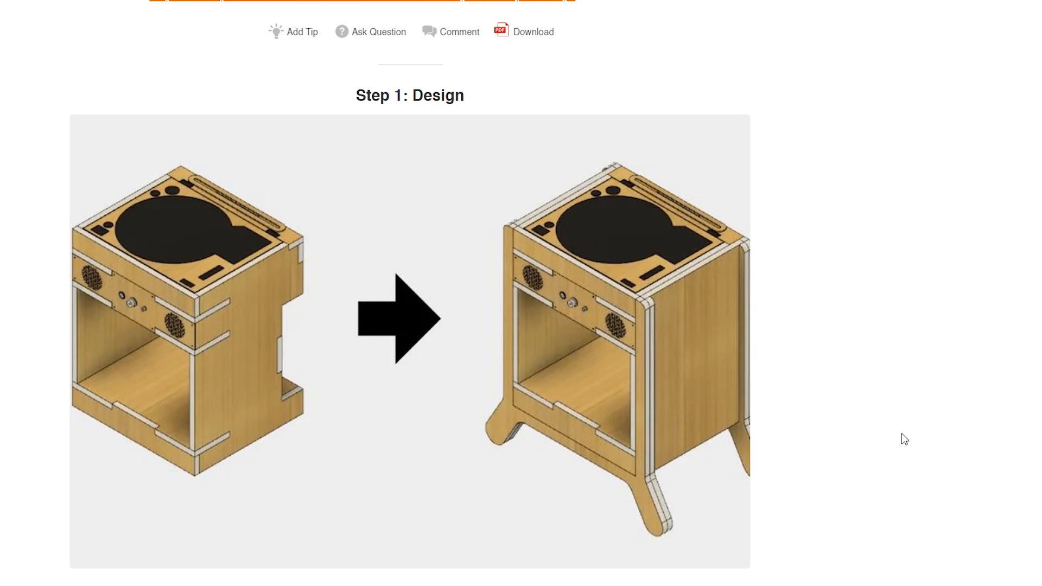
pyautogui.scroll(-3)
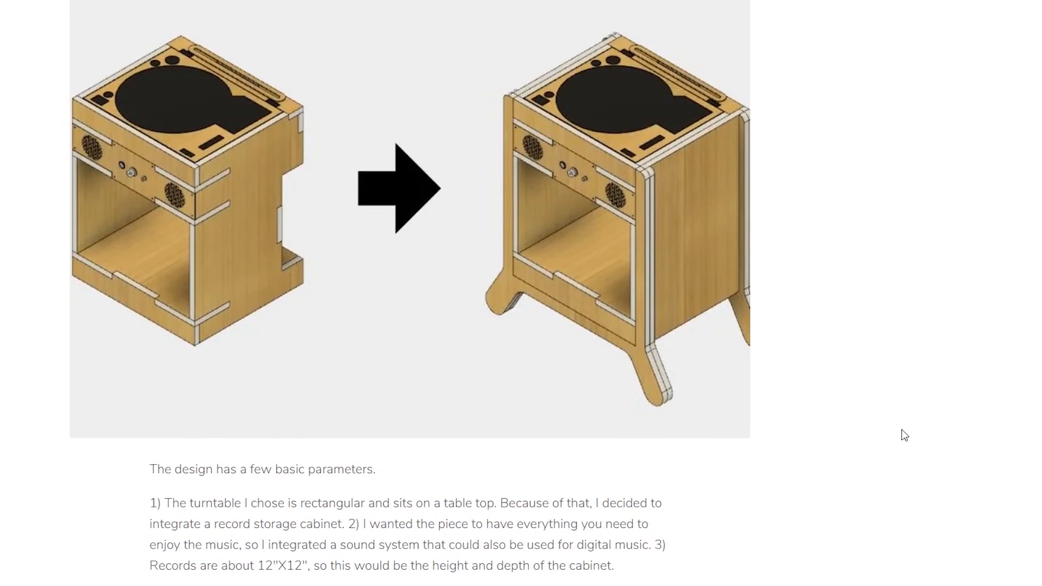
pyautogui.scroll(-3)
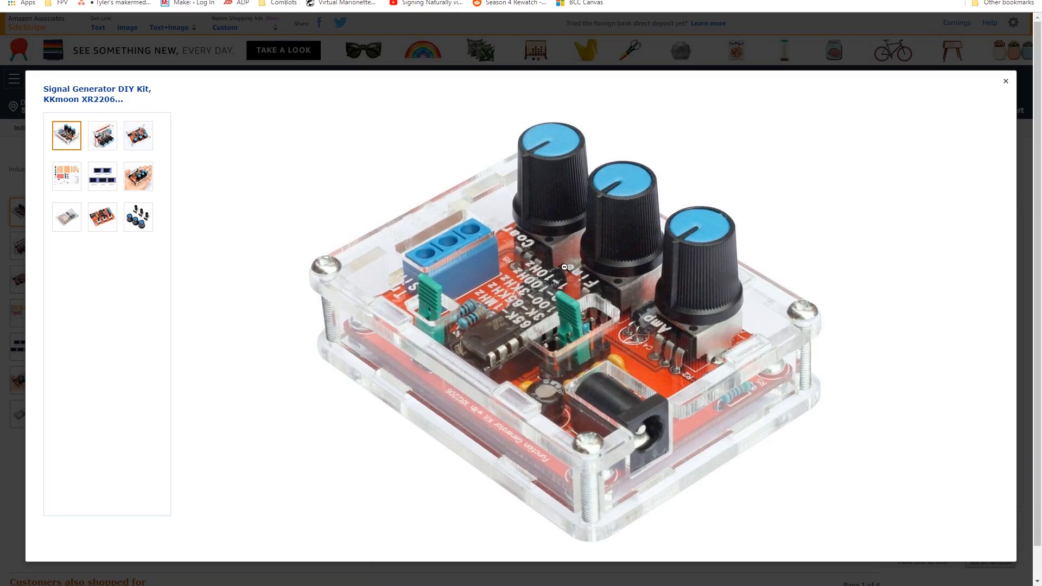
# View the Signal Generator kit images: other angle, bare board, loose parts, waveform samples
pyautogui.click(102, 135)
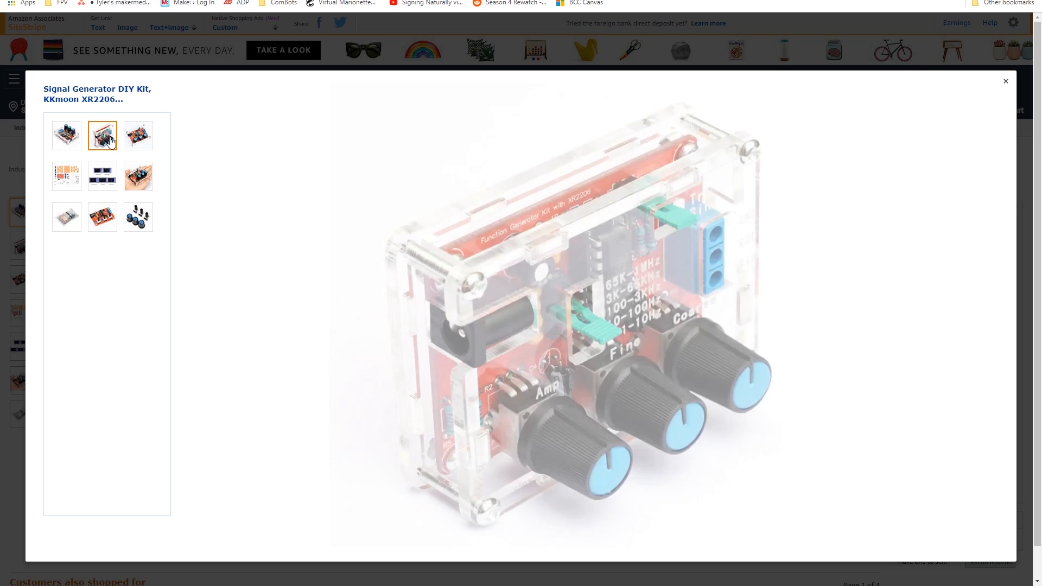
pyautogui.click(138, 136)
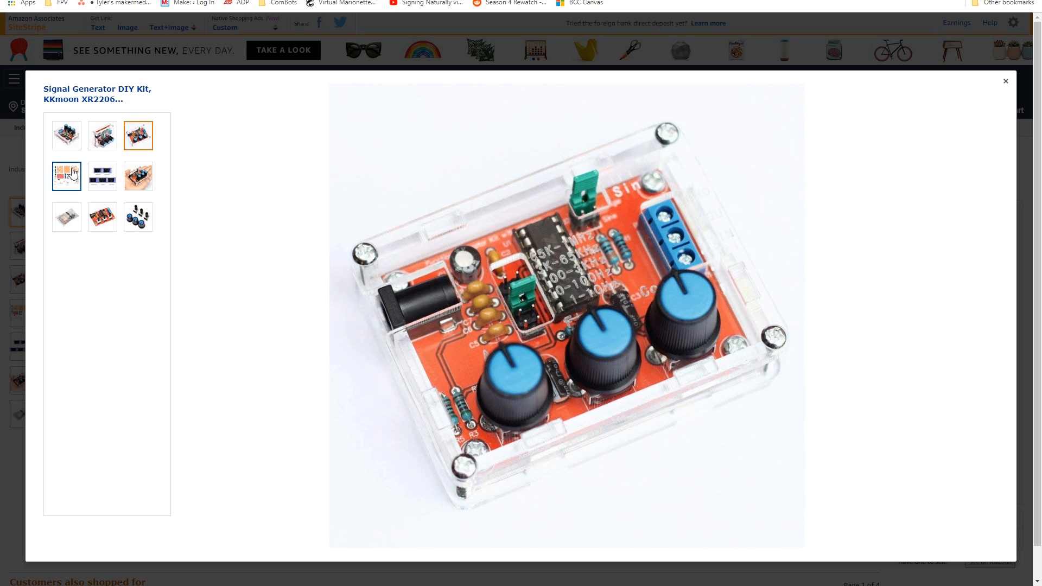
pyautogui.click(66, 176)
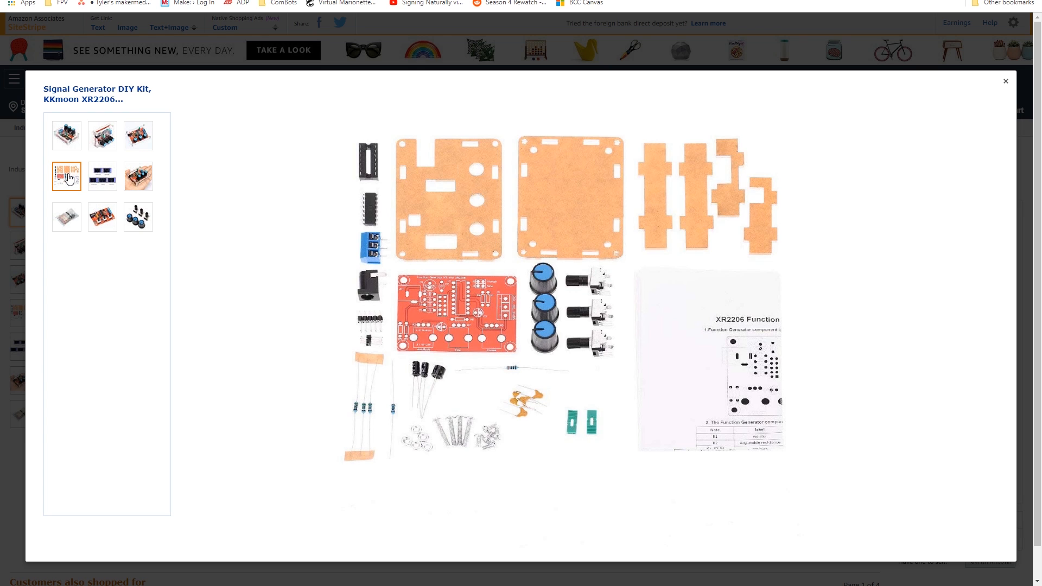
pyautogui.click(102, 176)
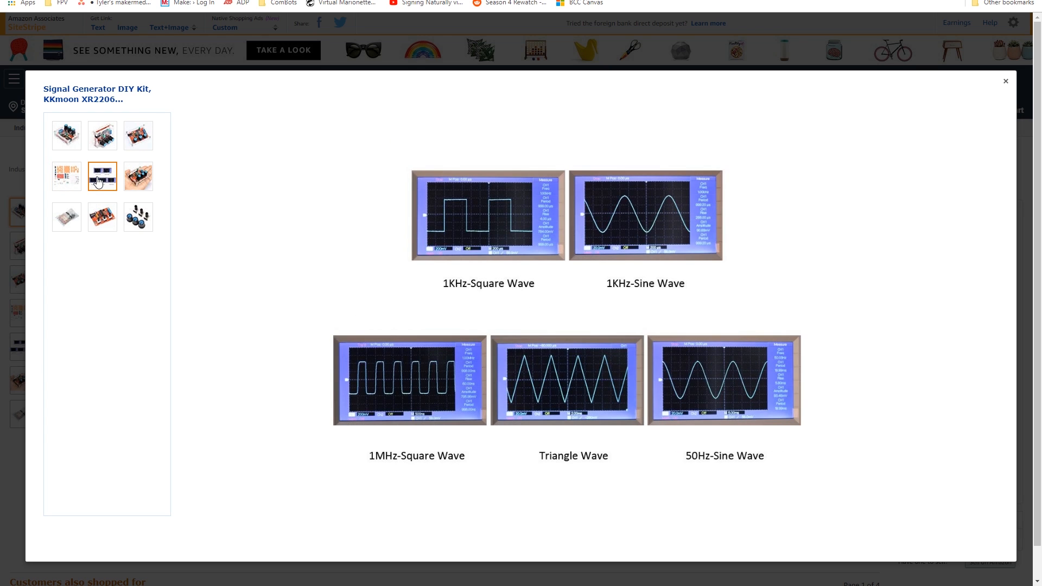
pyautogui.click(138, 177)
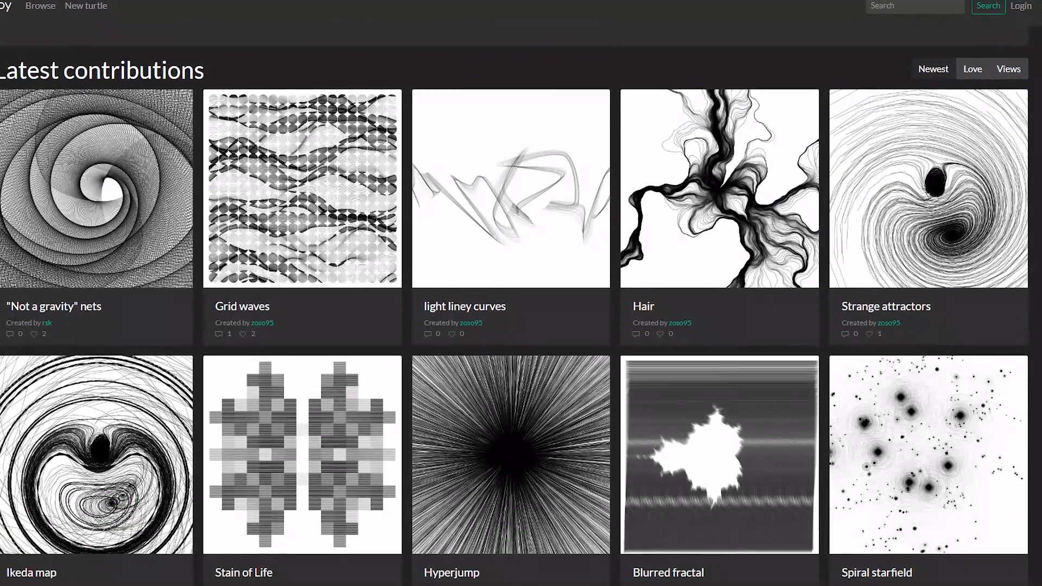
# Scroll the Latest contributions grid and open the Strange attractors turtle with its code
pyautogui.scroll(-3)
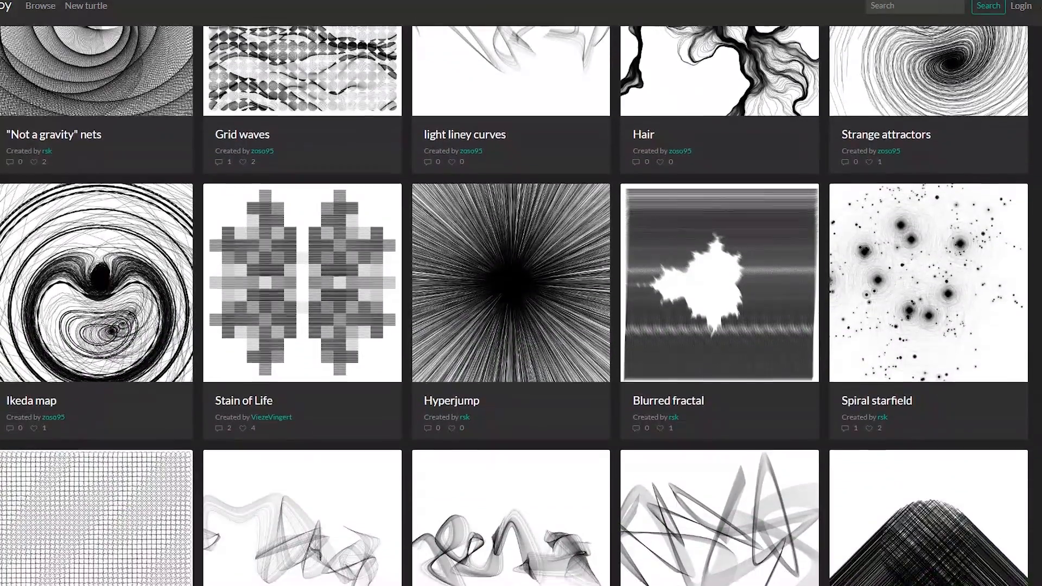
pyautogui.scroll(-3)
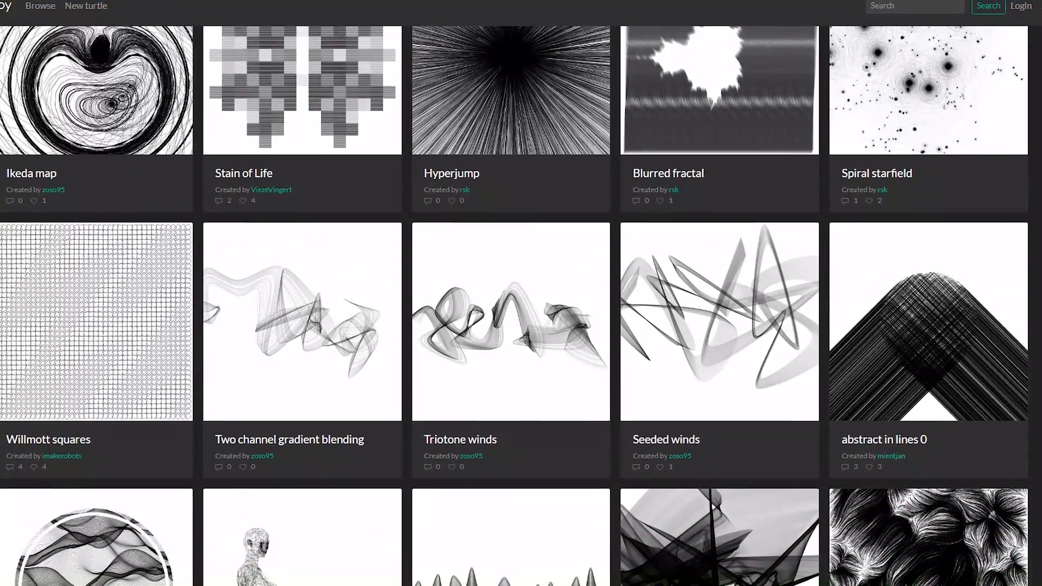
pyautogui.click(96, 90)
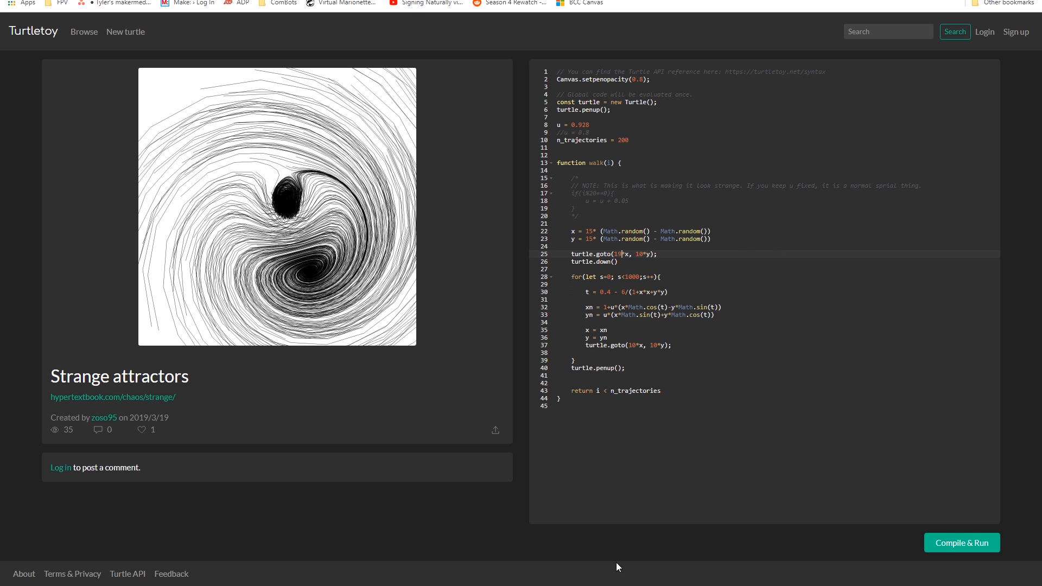
pyautogui.click(961, 543)
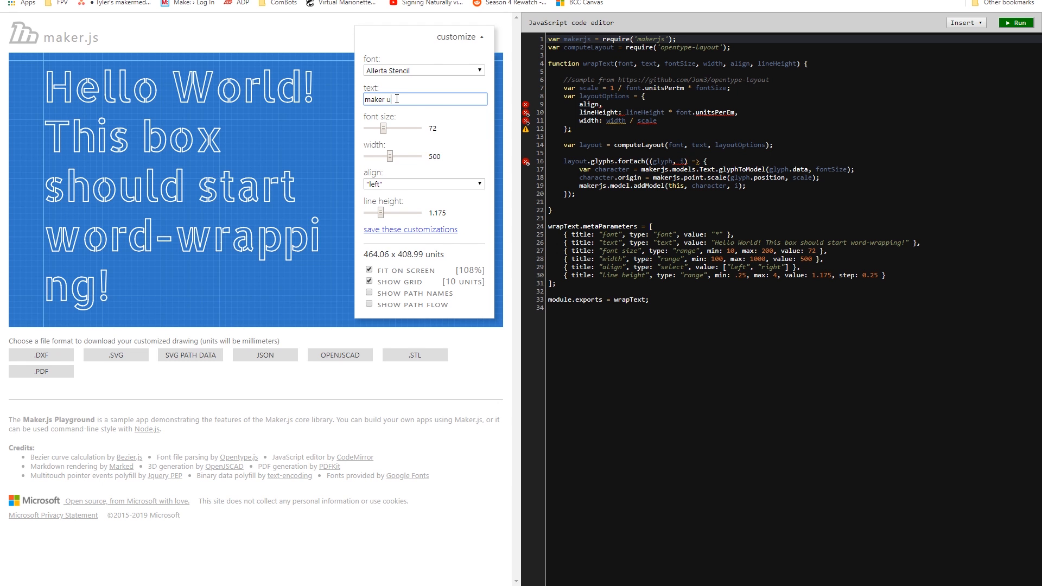
# Edit the customize text, then set the panel height to 29 and hole radius to 4
pyautogui.write('pdate')
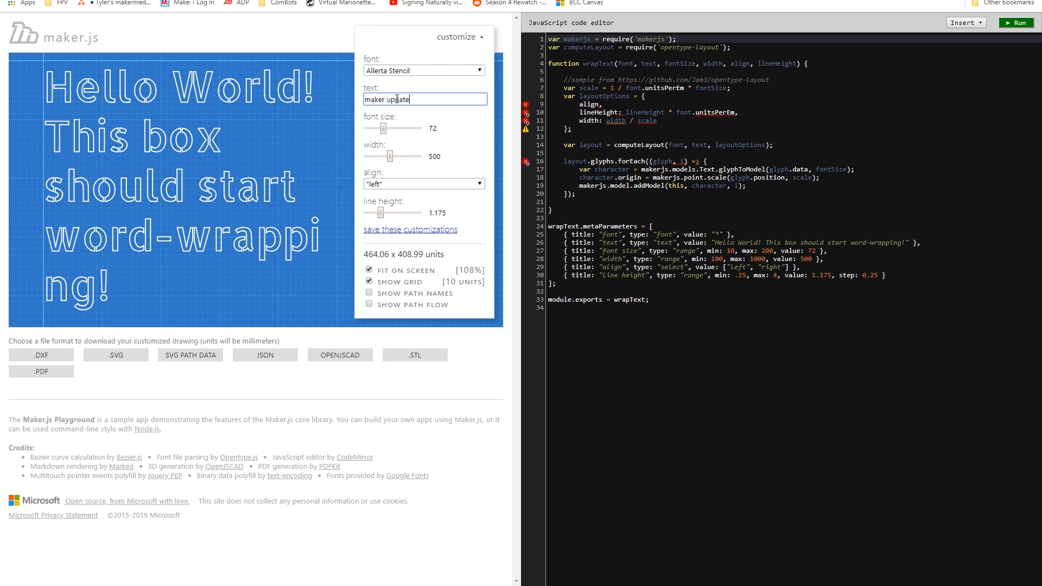
pyautogui.moveTo(336, 378)
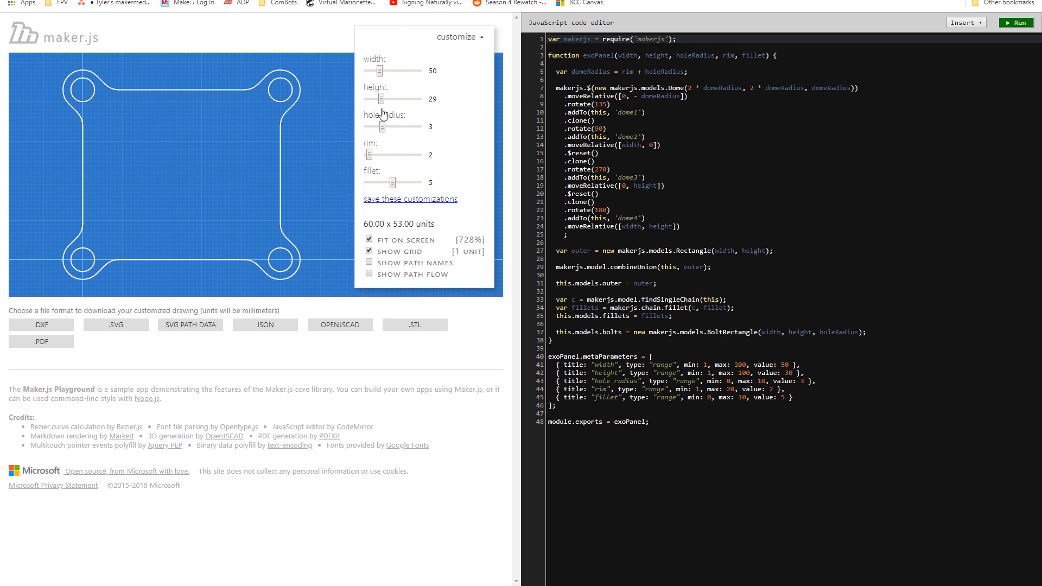
pyautogui.moveTo(379, 126); pyautogui.dragTo(386, 126)
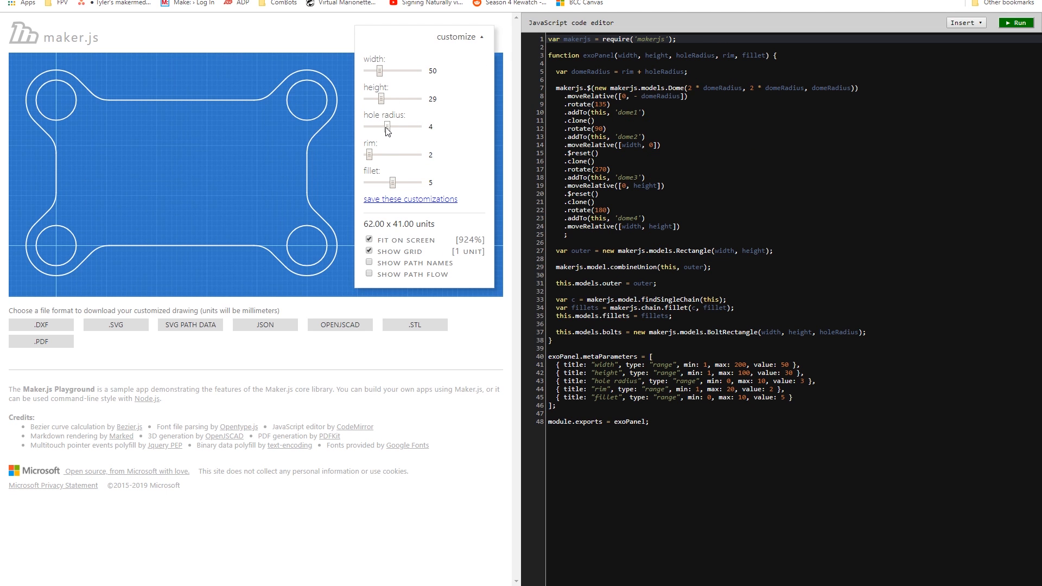
pyautogui.moveTo(388, 127); pyautogui.dragTo(364, 127)
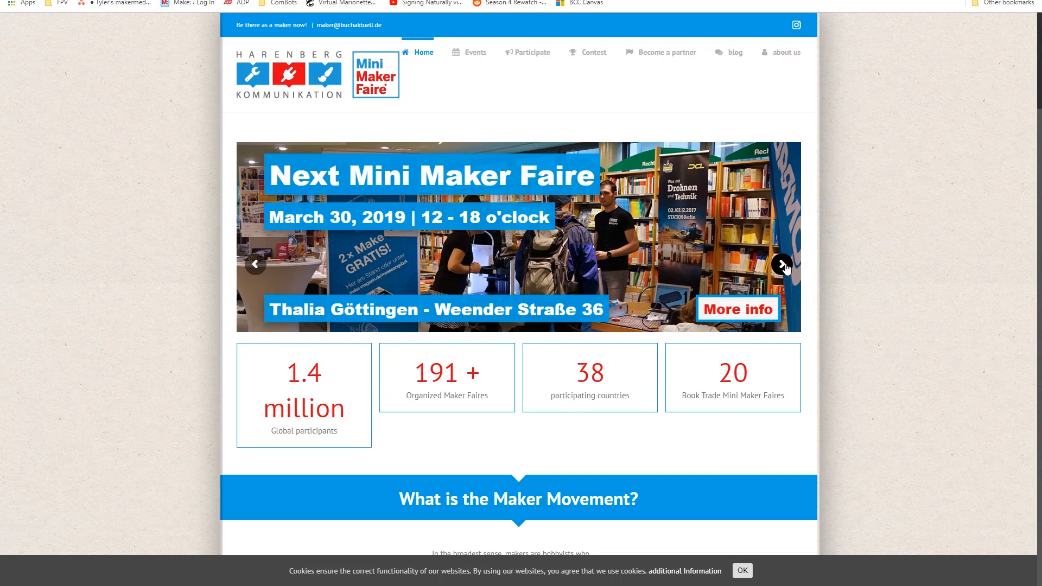
# Advance the homepage slideshow twice to the bookshop crafting photo
pyautogui.click(783, 264)
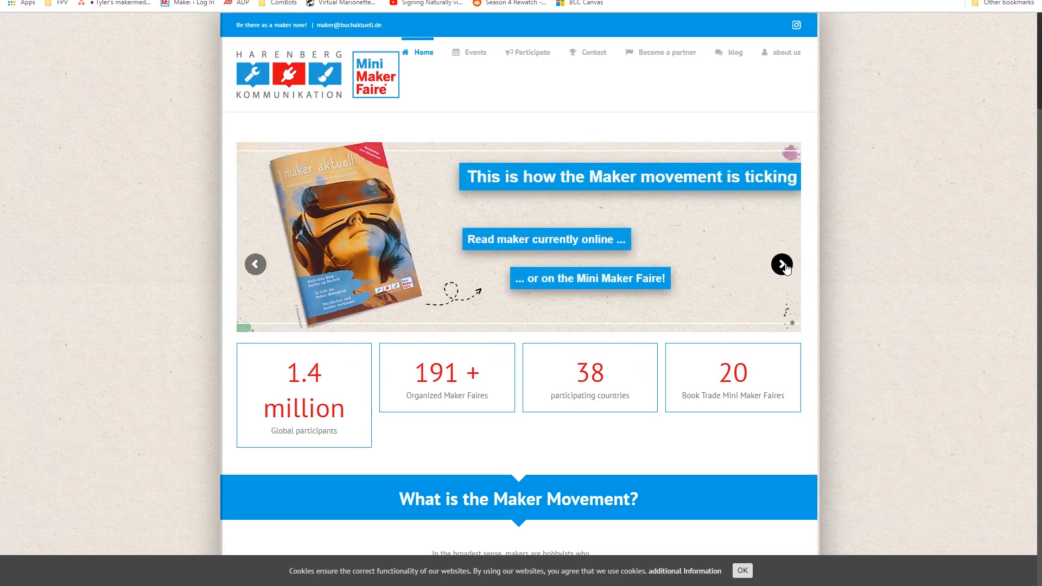
pyautogui.click(782, 264)
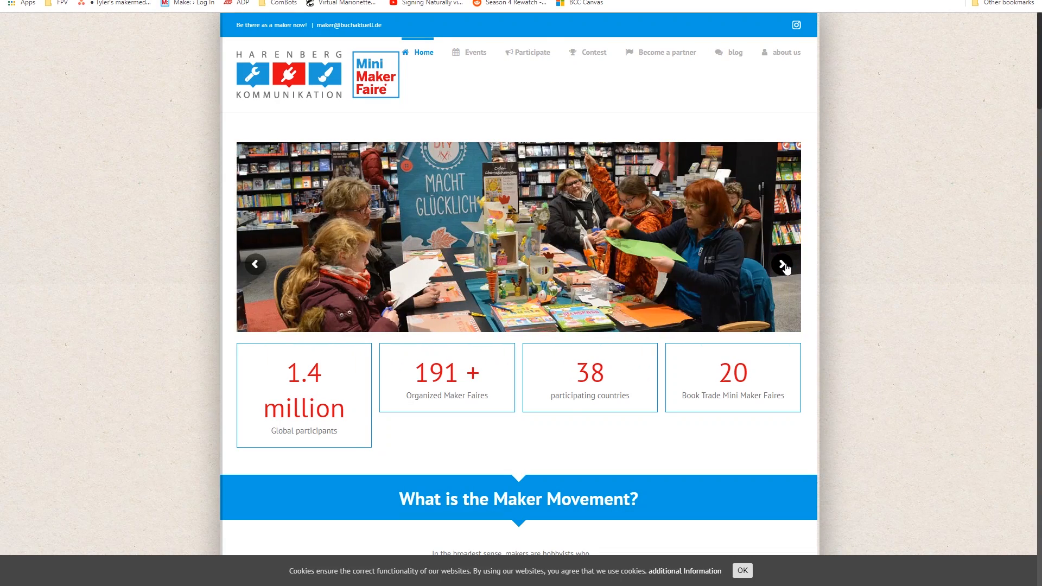